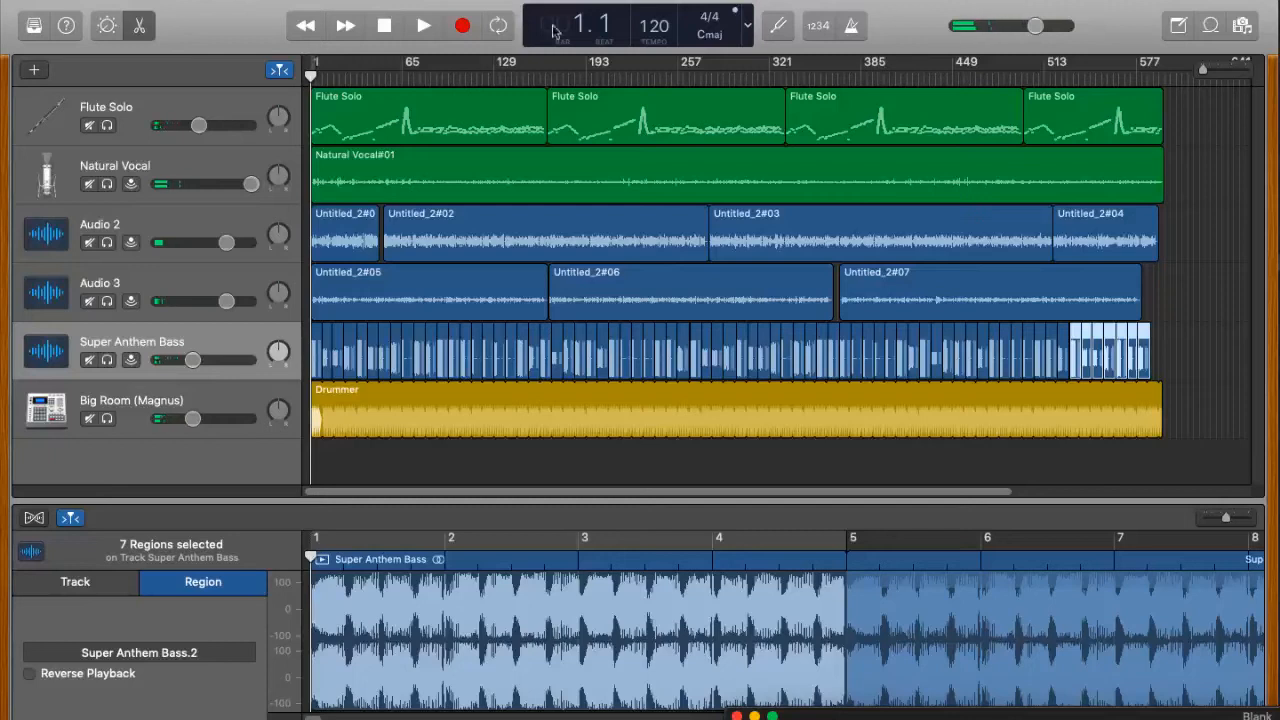
# - Start playback of the whole arrangement from the control bar
pyautogui.click(422, 22)
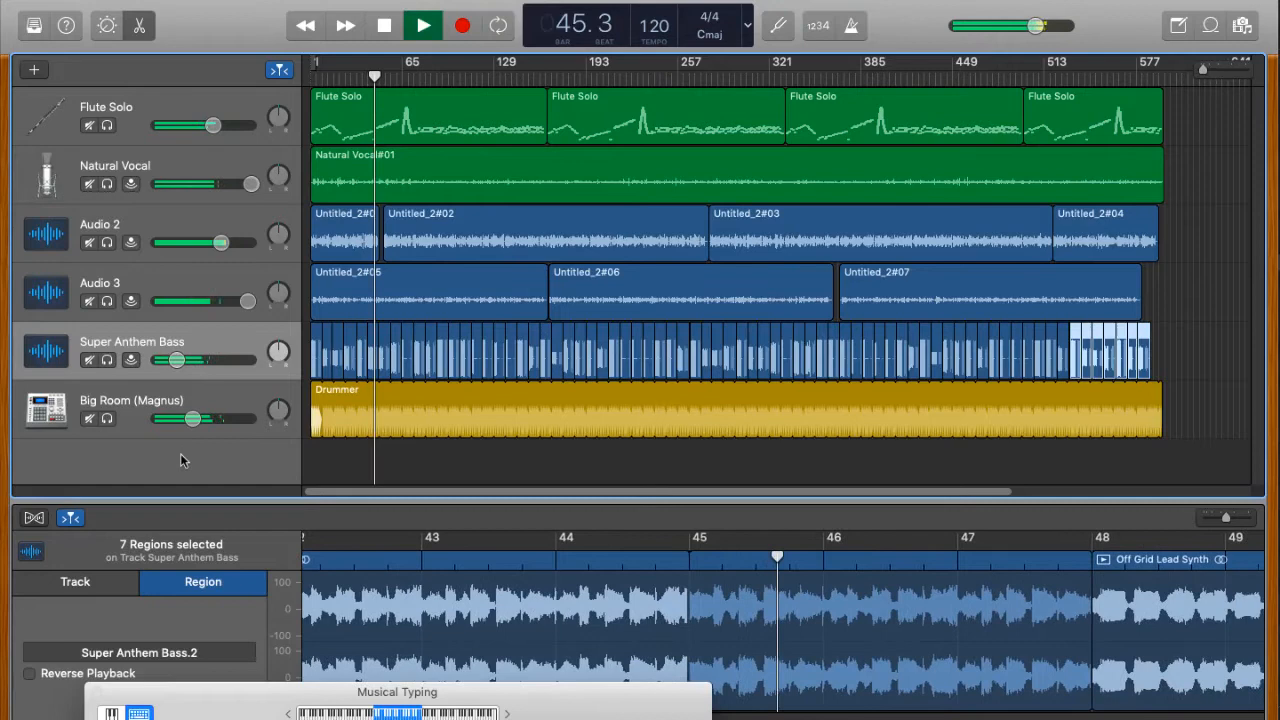
# - Lower the Natural Vocal track to about -5.4 dB and turn the Big Room drummer slightly quieter
pyautogui.moveTo(216, 360); pyautogui.dragTo(172, 360)
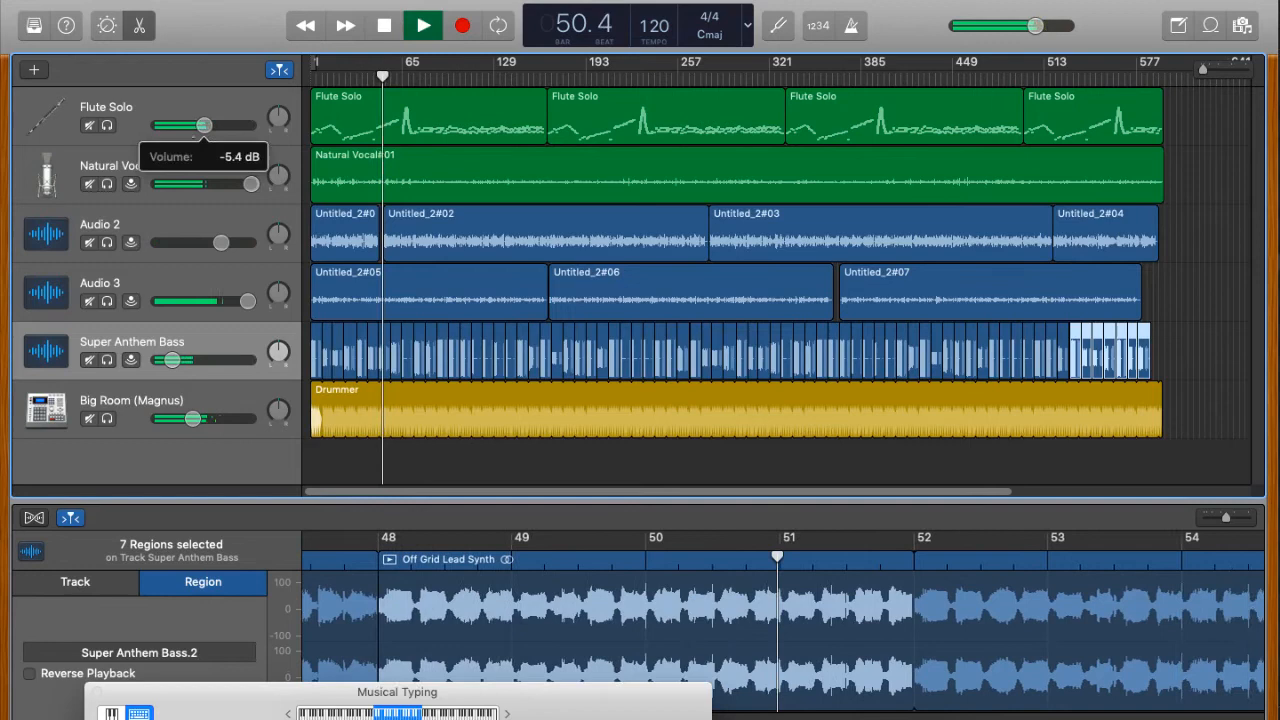
pyautogui.moveTo(224, 418); pyautogui.dragTo(184, 418)
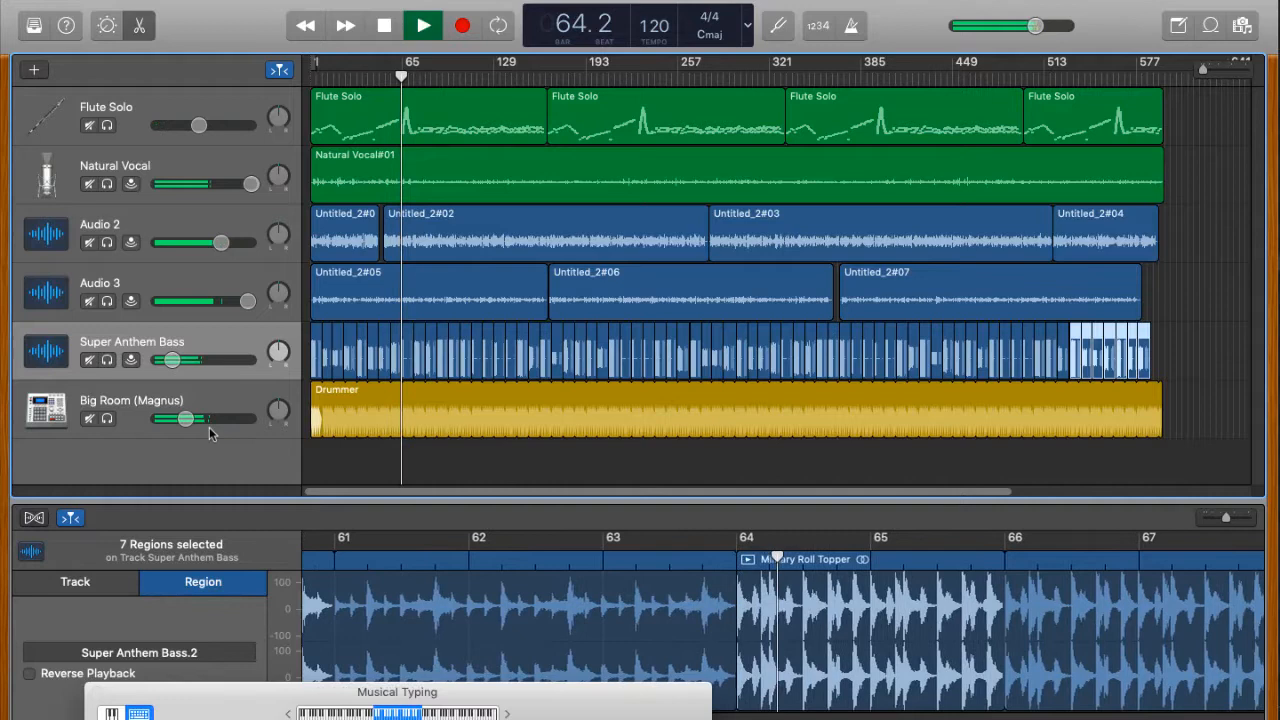
# - Toggle playback with the Play button, letting the project run past bar 248
pyautogui.click(422, 22)
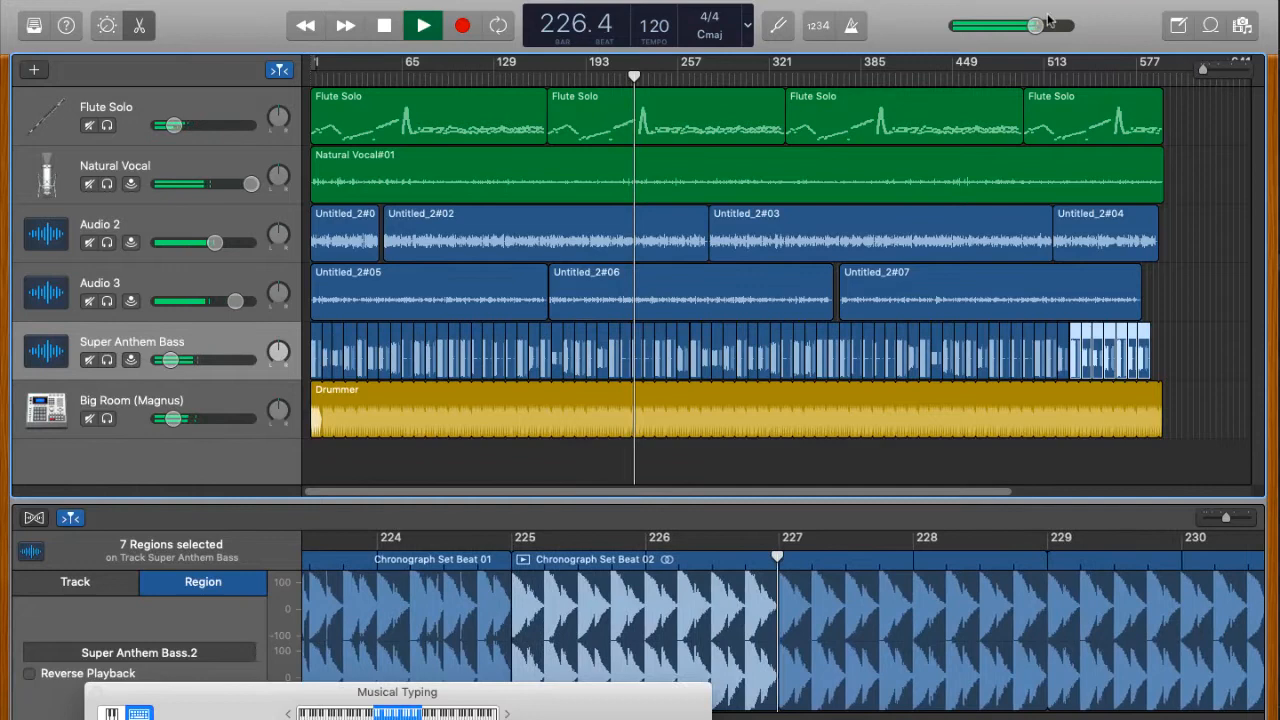
pyautogui.click(424, 24)
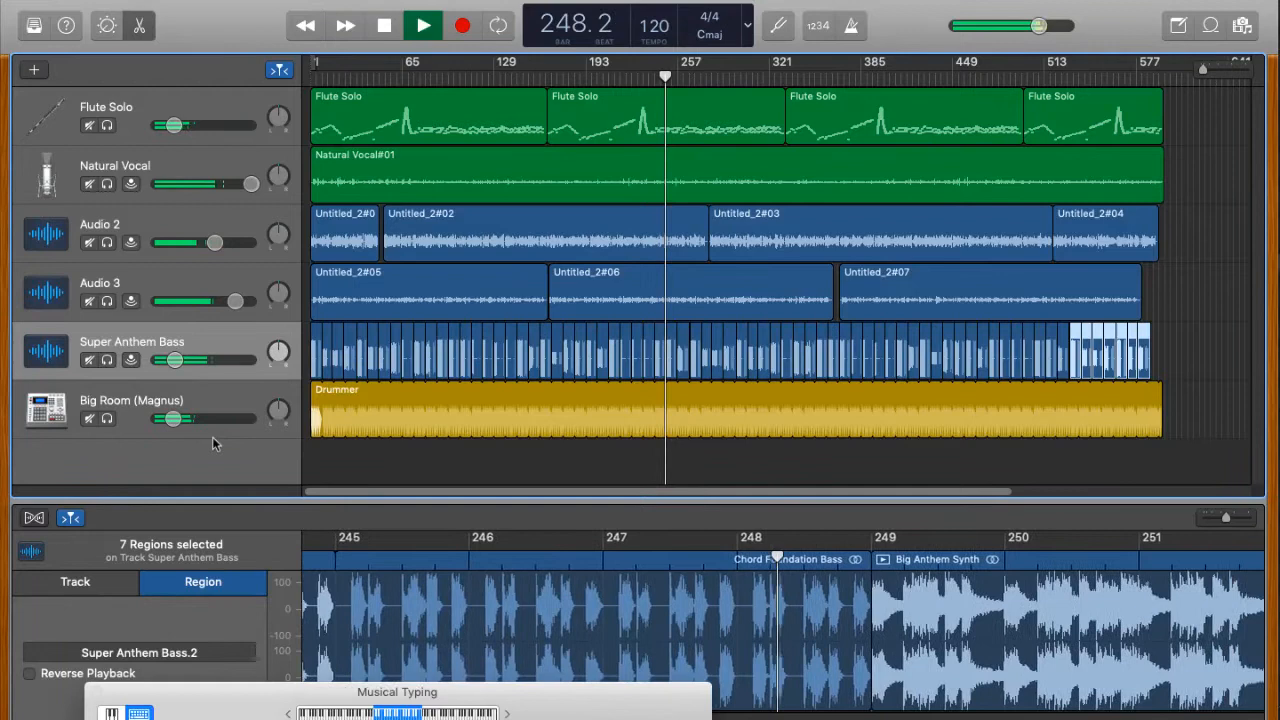
pyautogui.click(424, 24)
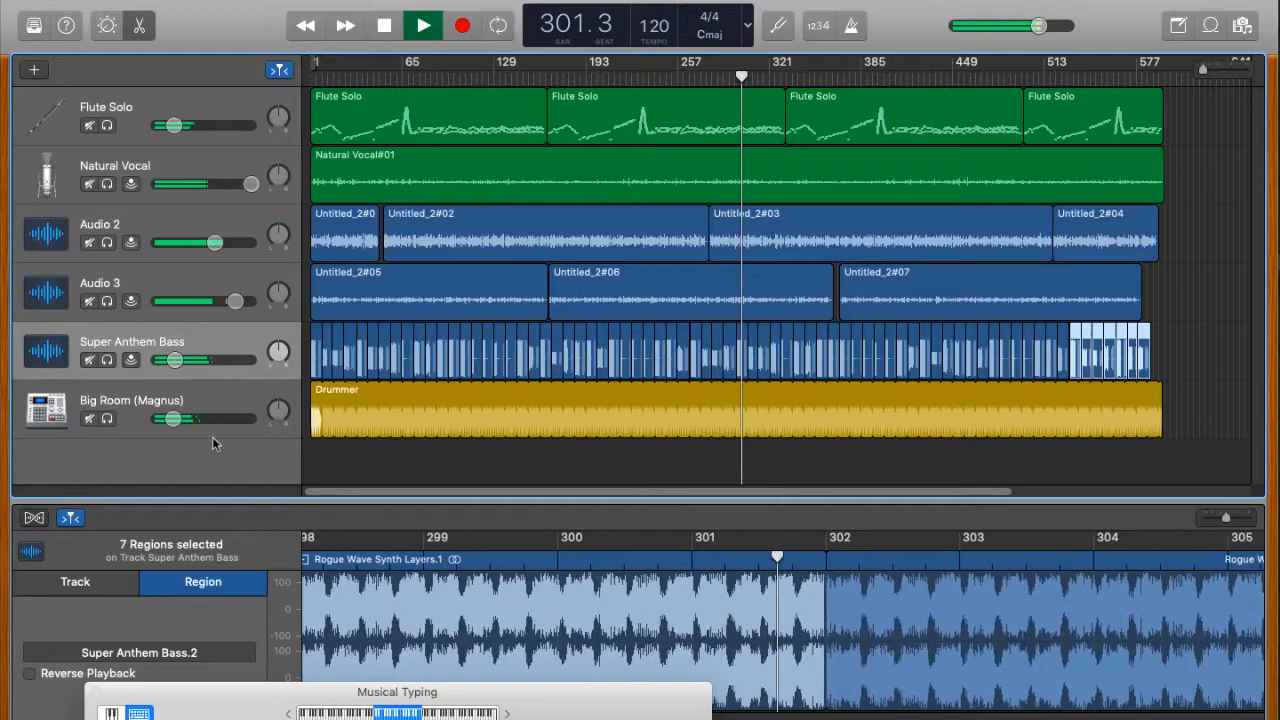
pyautogui.click(424, 24)
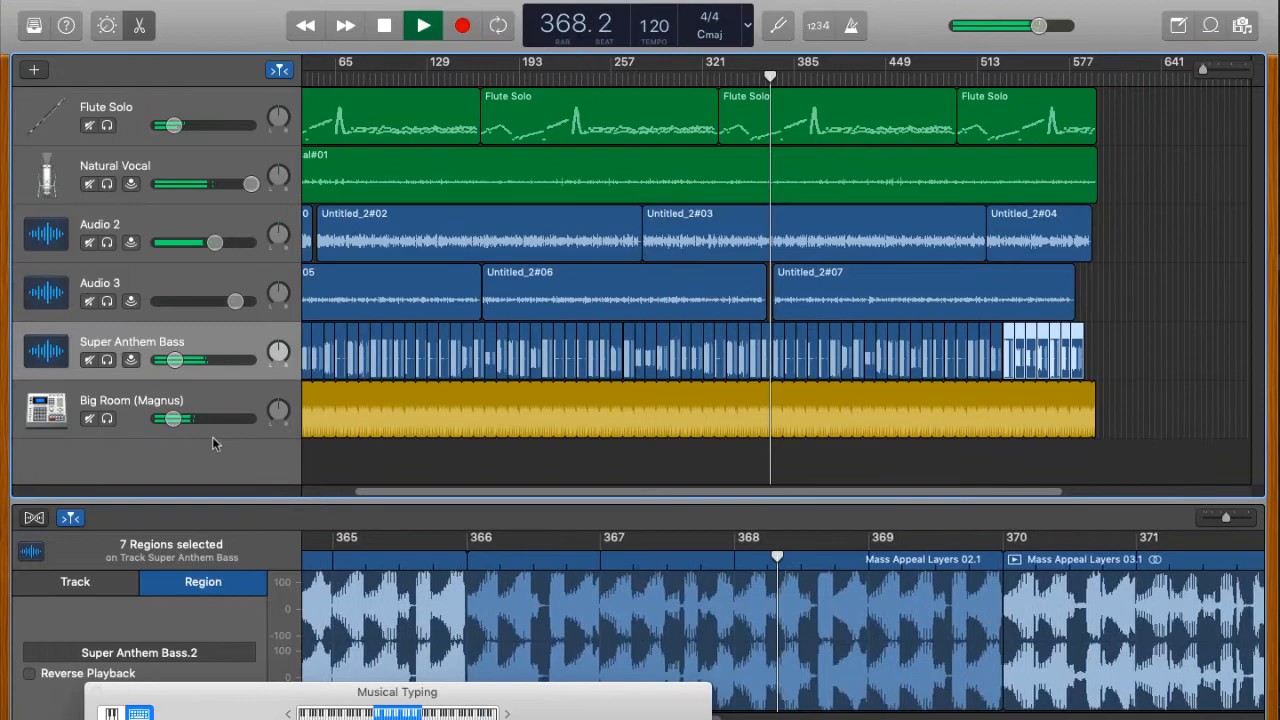
pyautogui.click(420, 24)
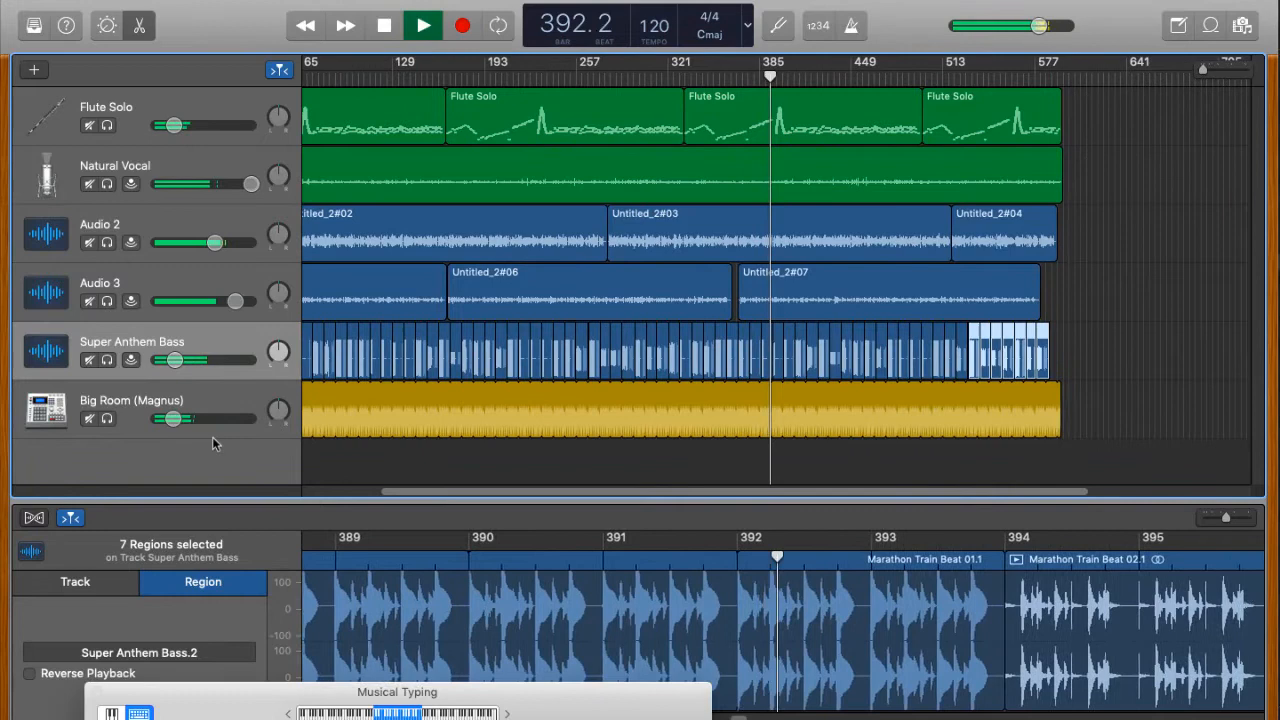
pyautogui.click(424, 24)
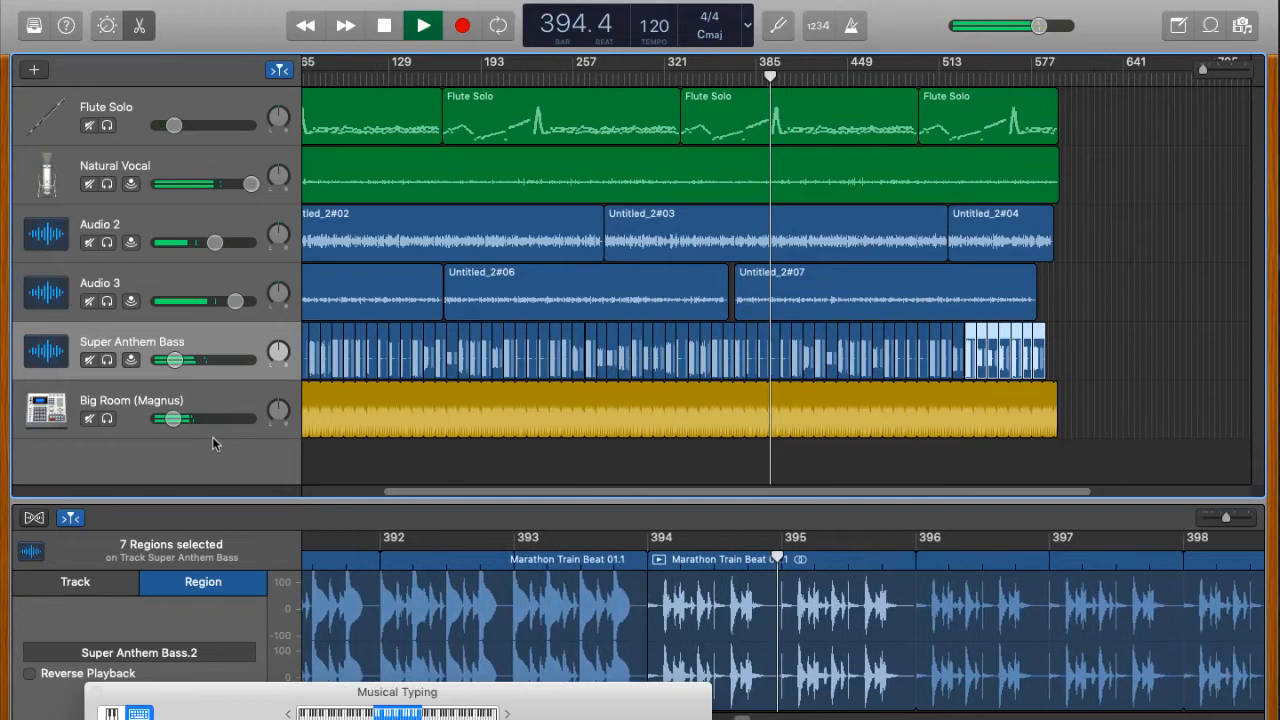